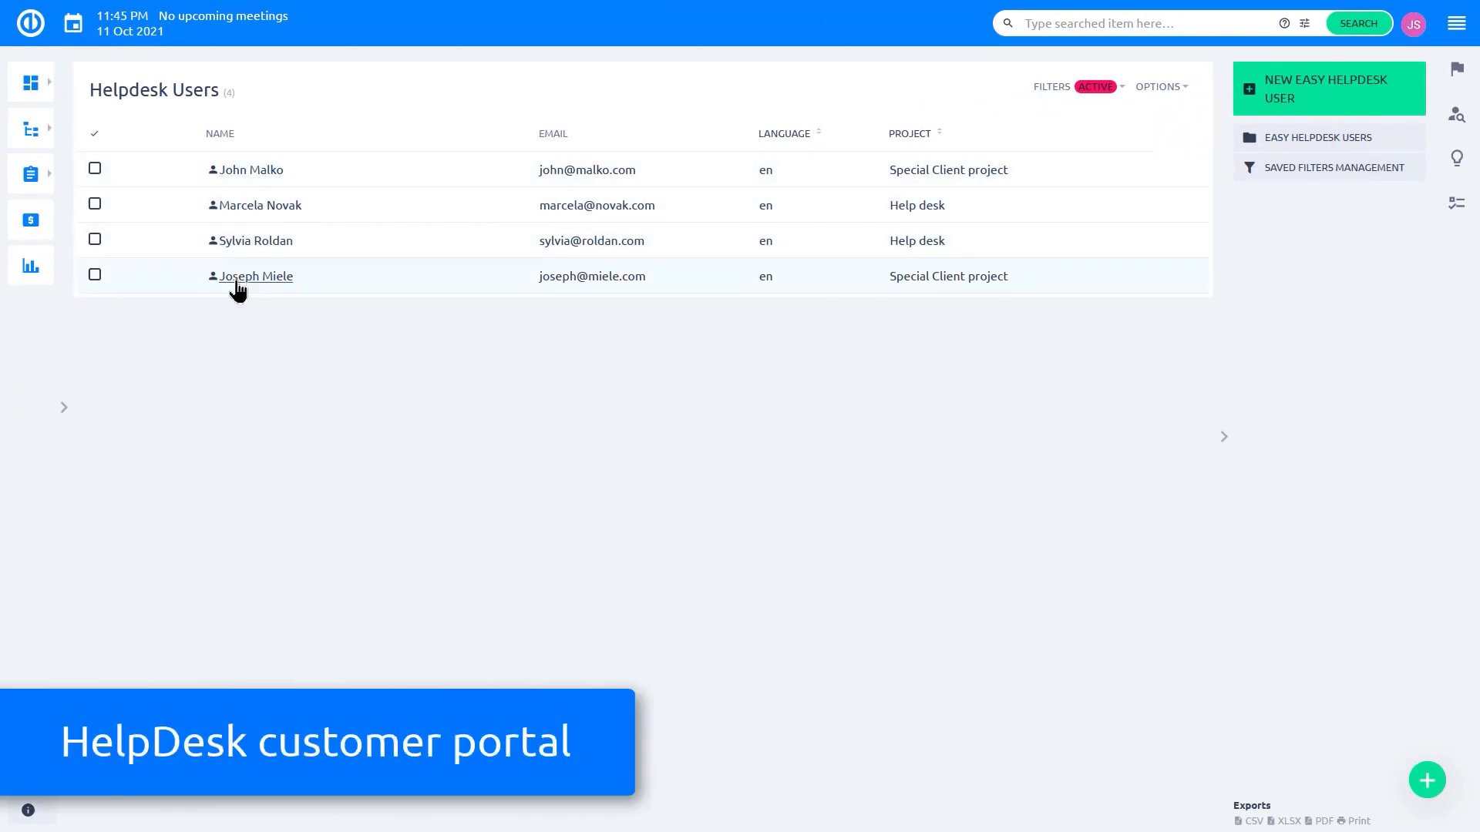
Submit the portal ticket 'Upgrade to Easy Project 11+ on server' for the last helpdesk user
click(254, 276)
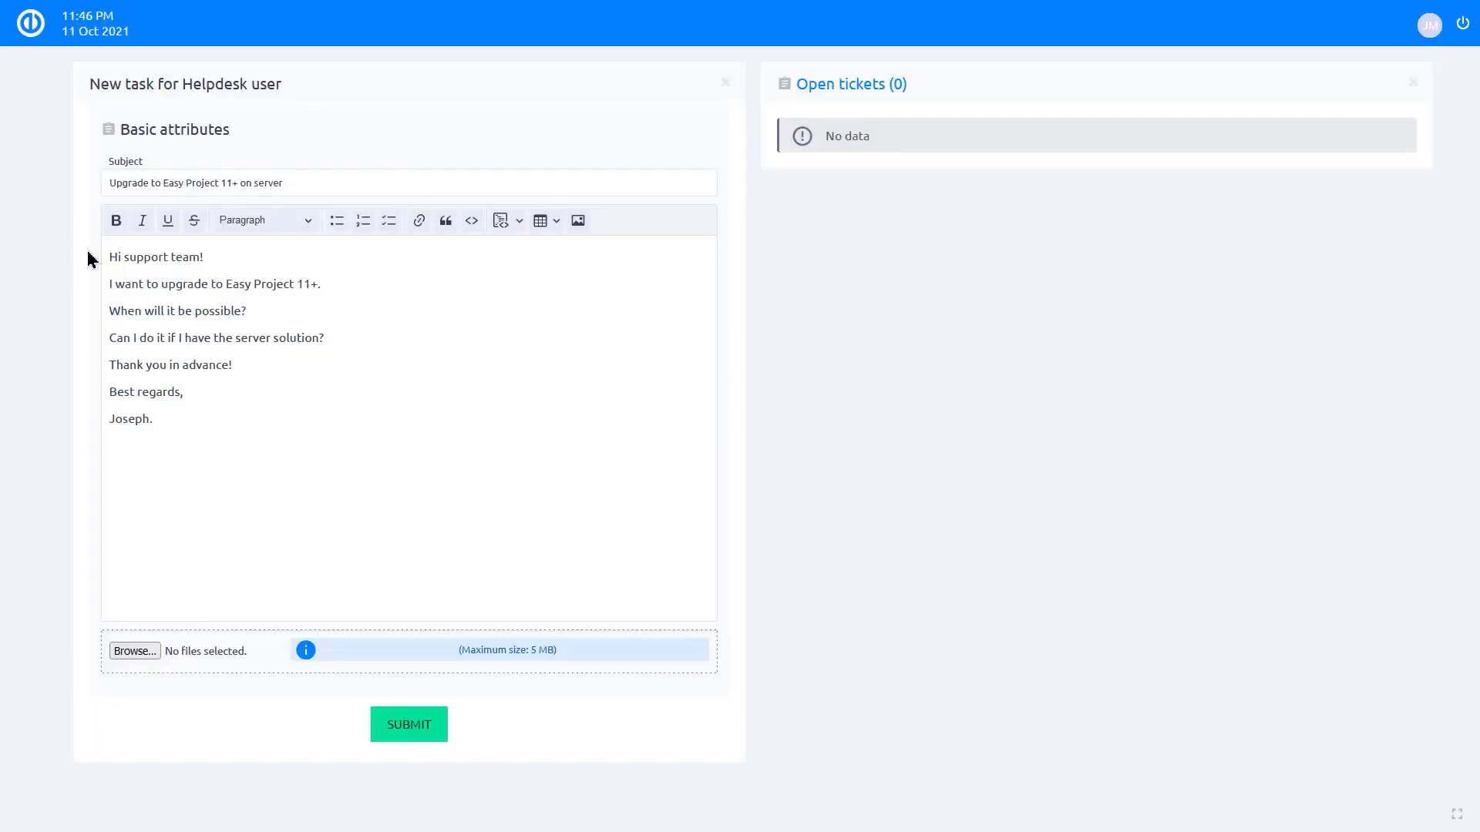
click(407, 725)
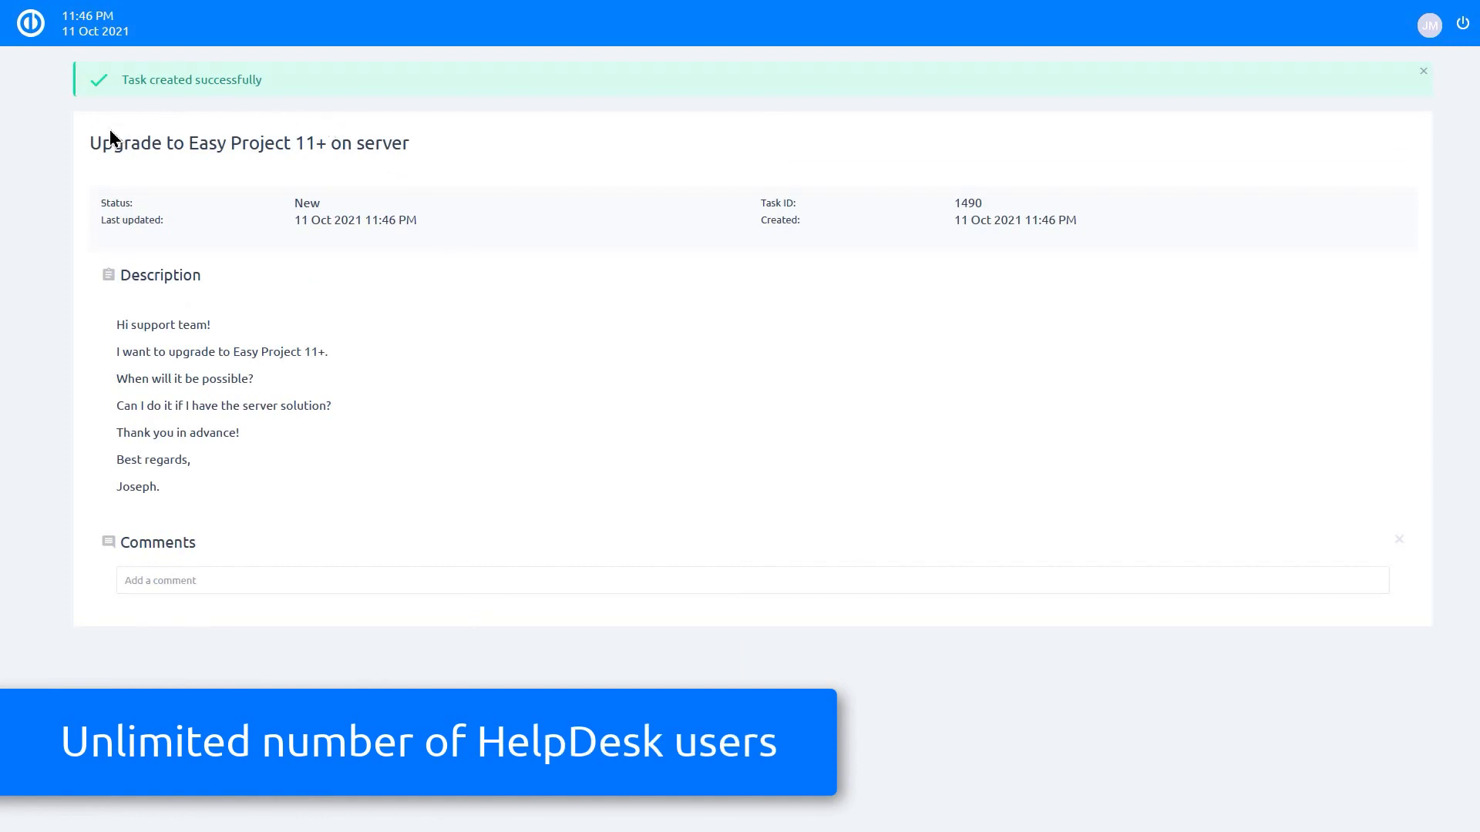